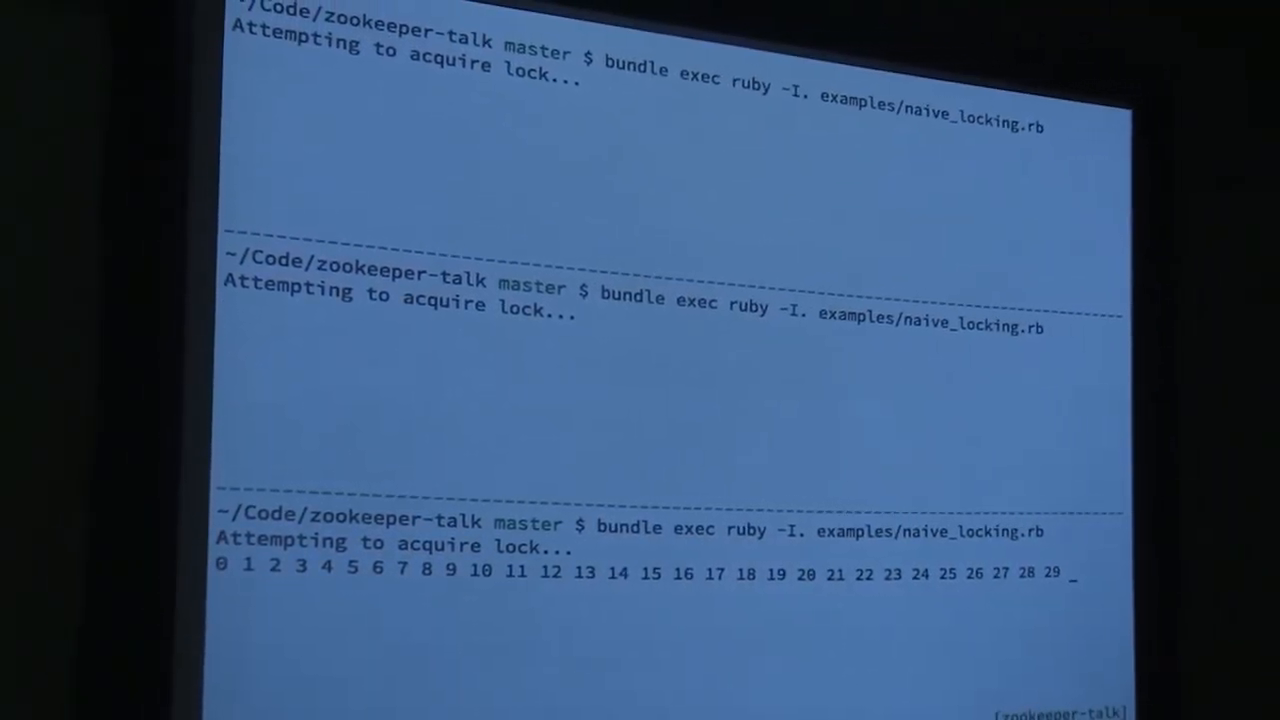
Step: Interrupt the bottom pane's lock-holding demo and suspend the middle pane's counting process
key(ctrl+c)
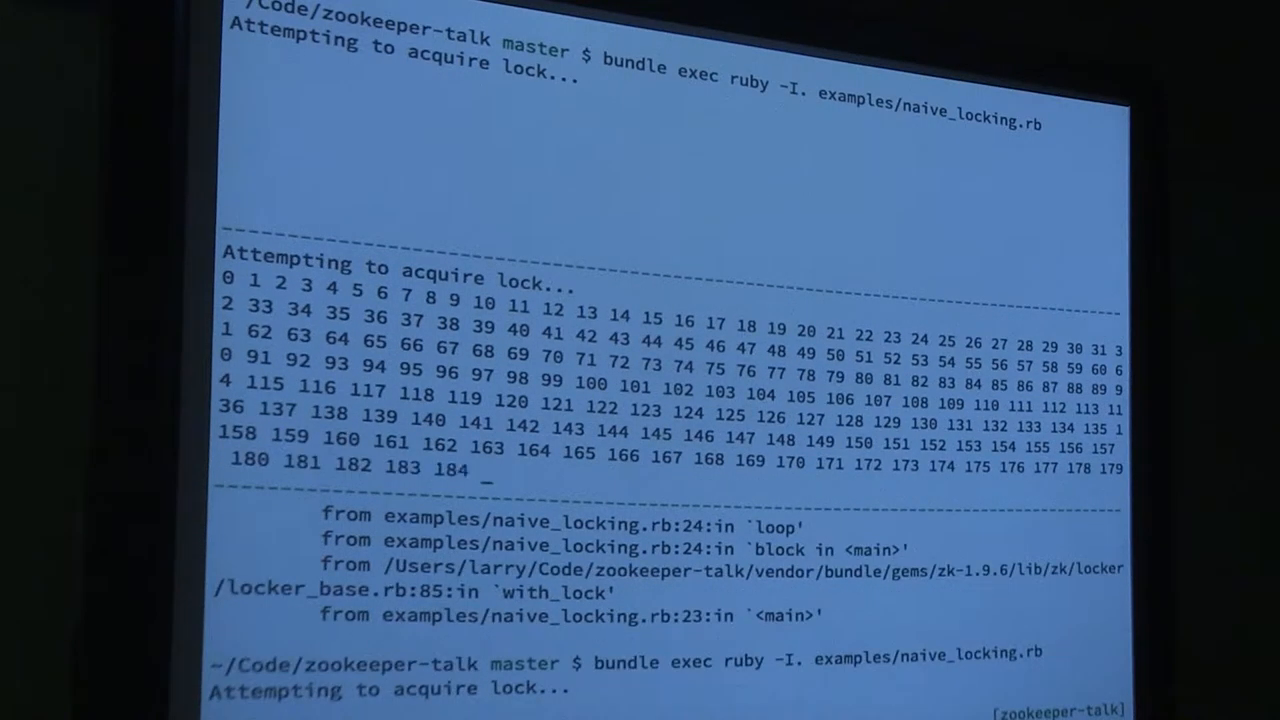
key(ctrl+z)
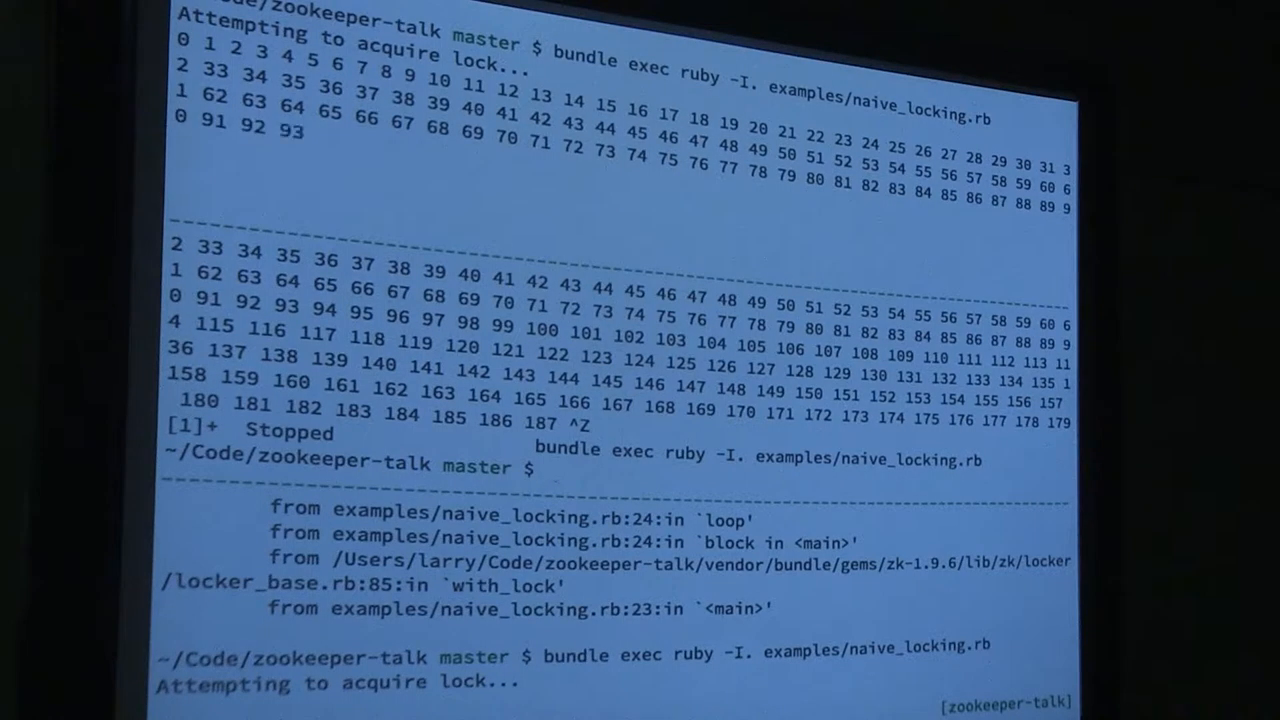
text(fg)
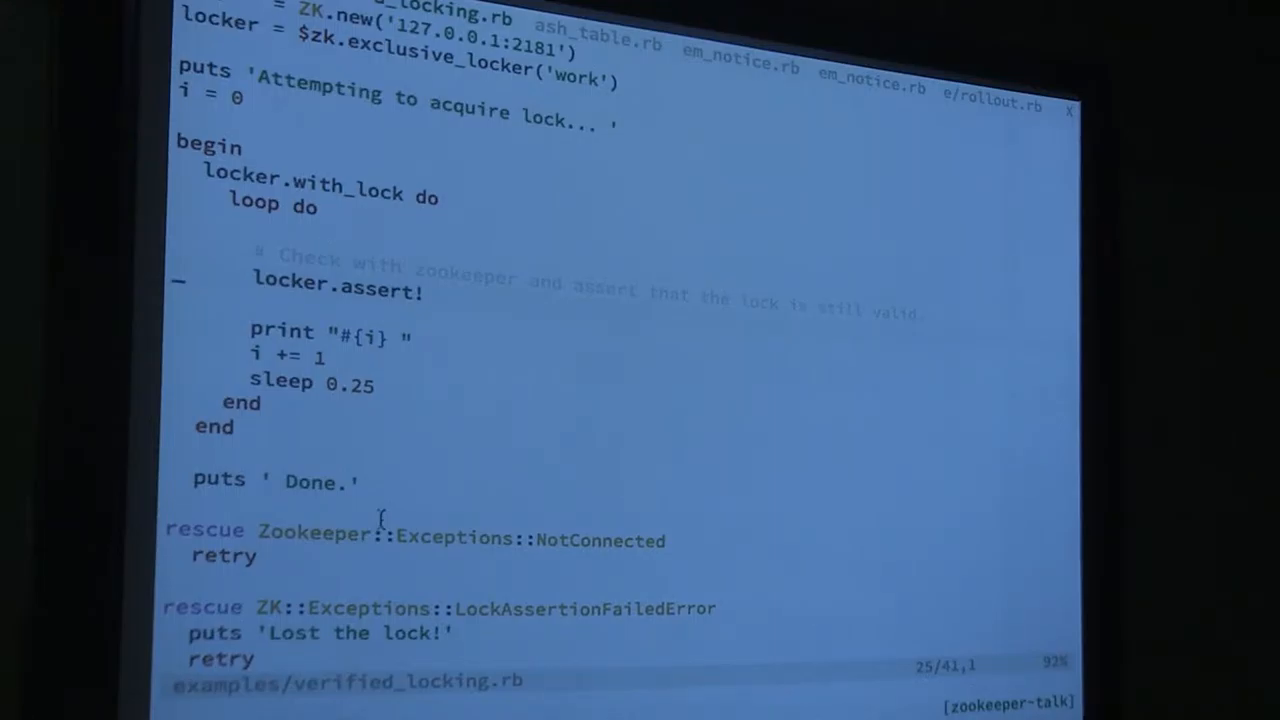
Step: Scroll to the rescue block that prints 'Lost the lock!' and retries in verified_locking.rb
scroll(down, 3)
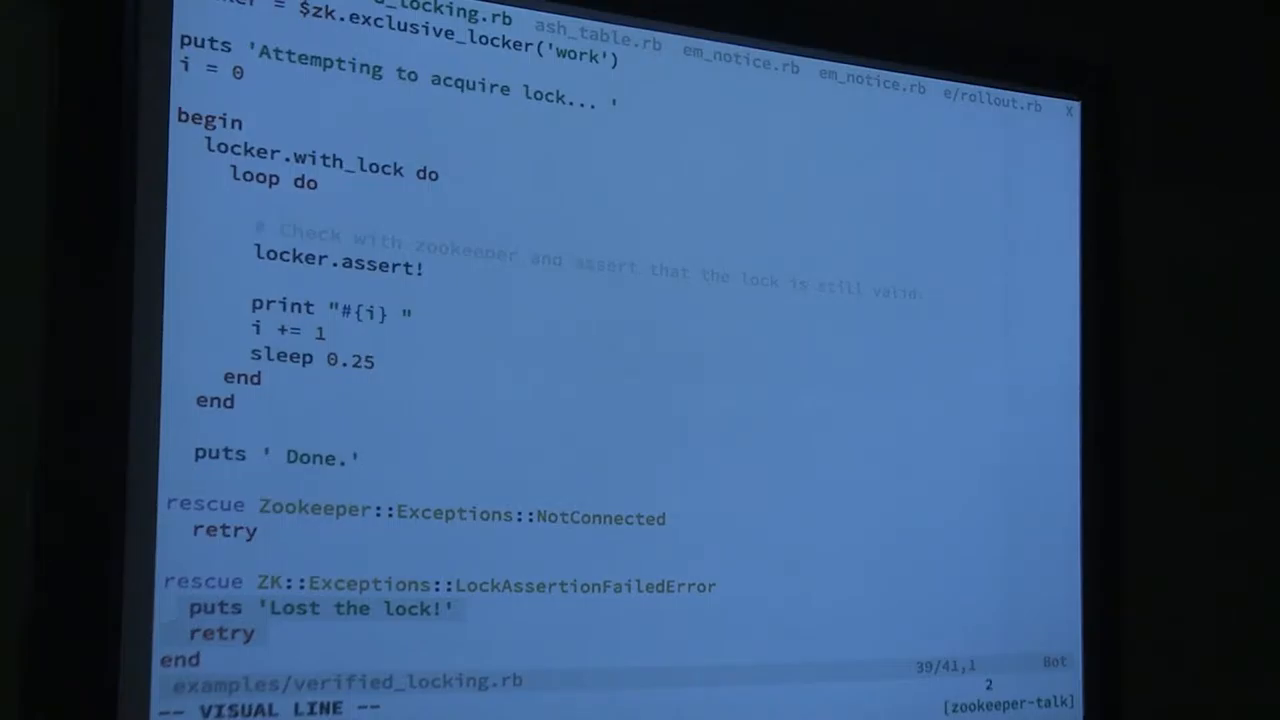
key(Escape)
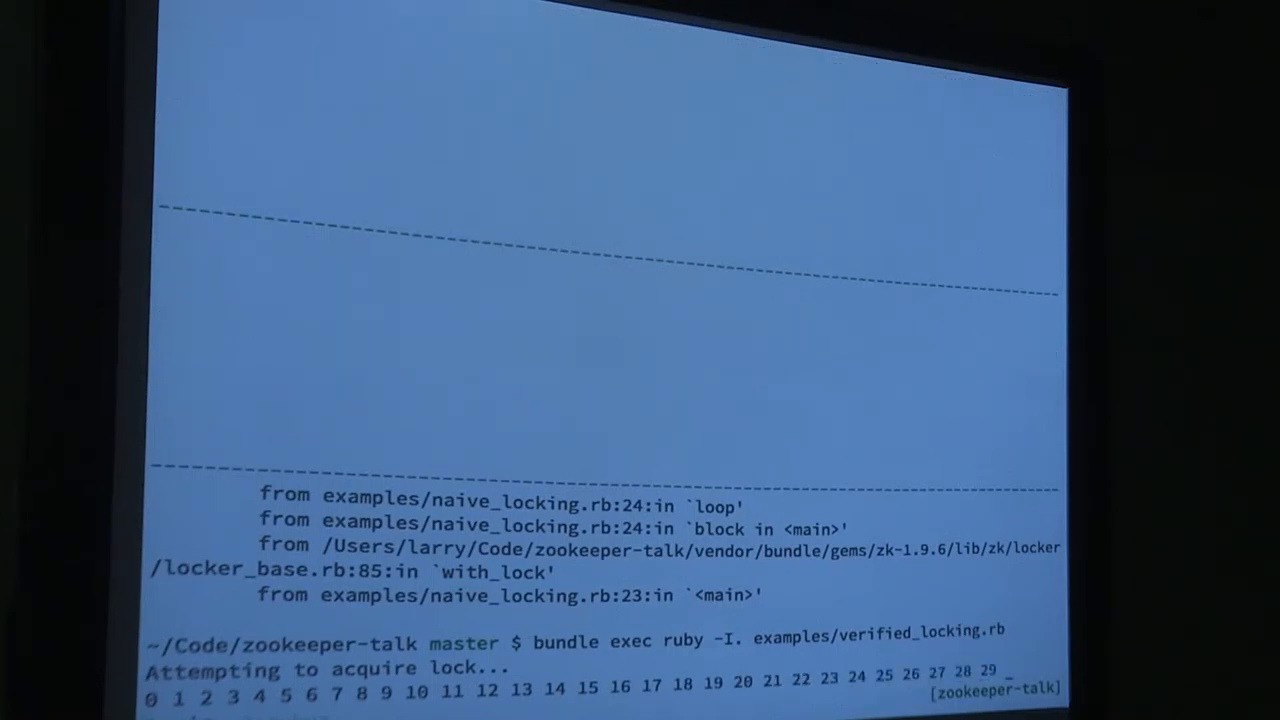
Step: Suspend the counting verified_locking.rb demo and resume the middle pane's stopped job with fg
key(ctrl+z)
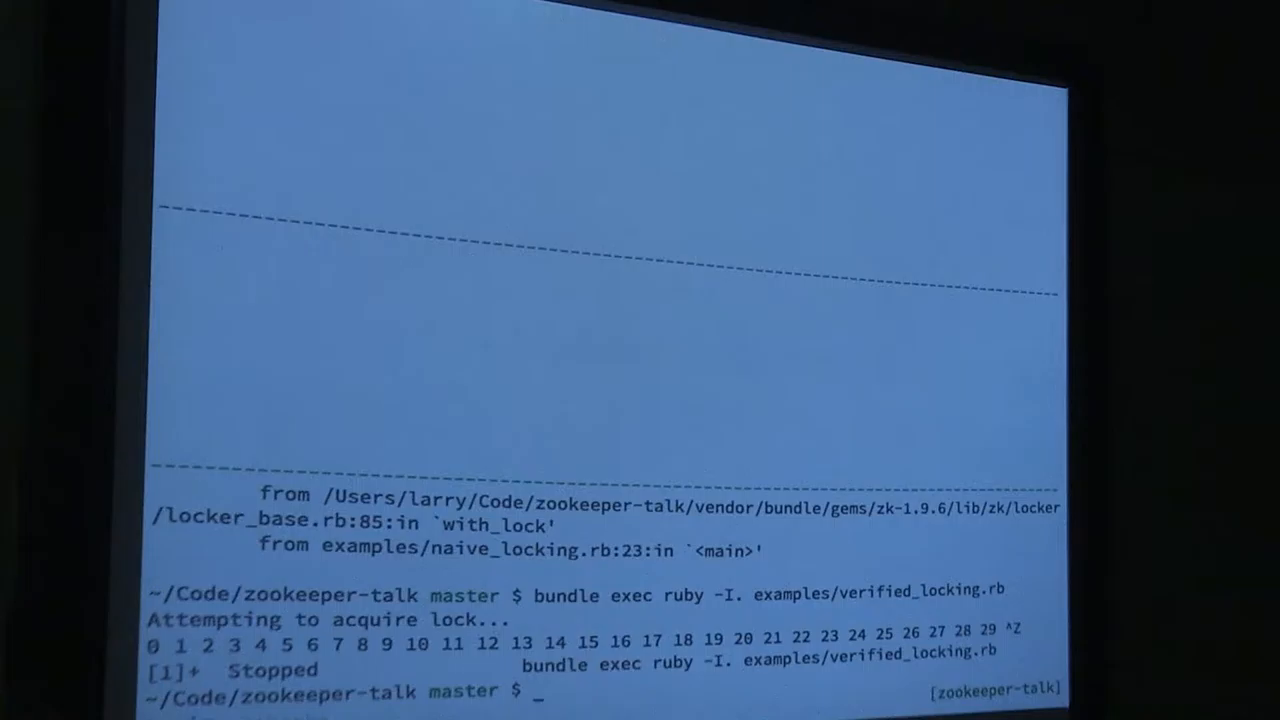
text(g)
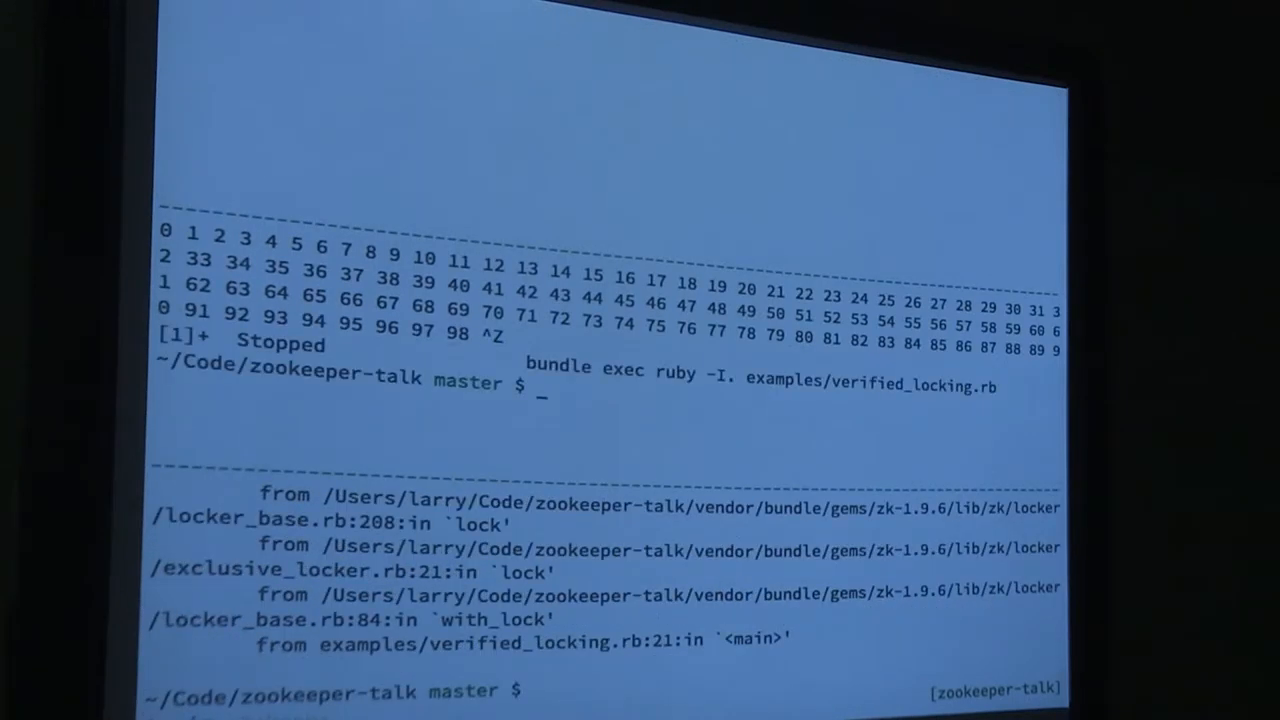
text(fg)
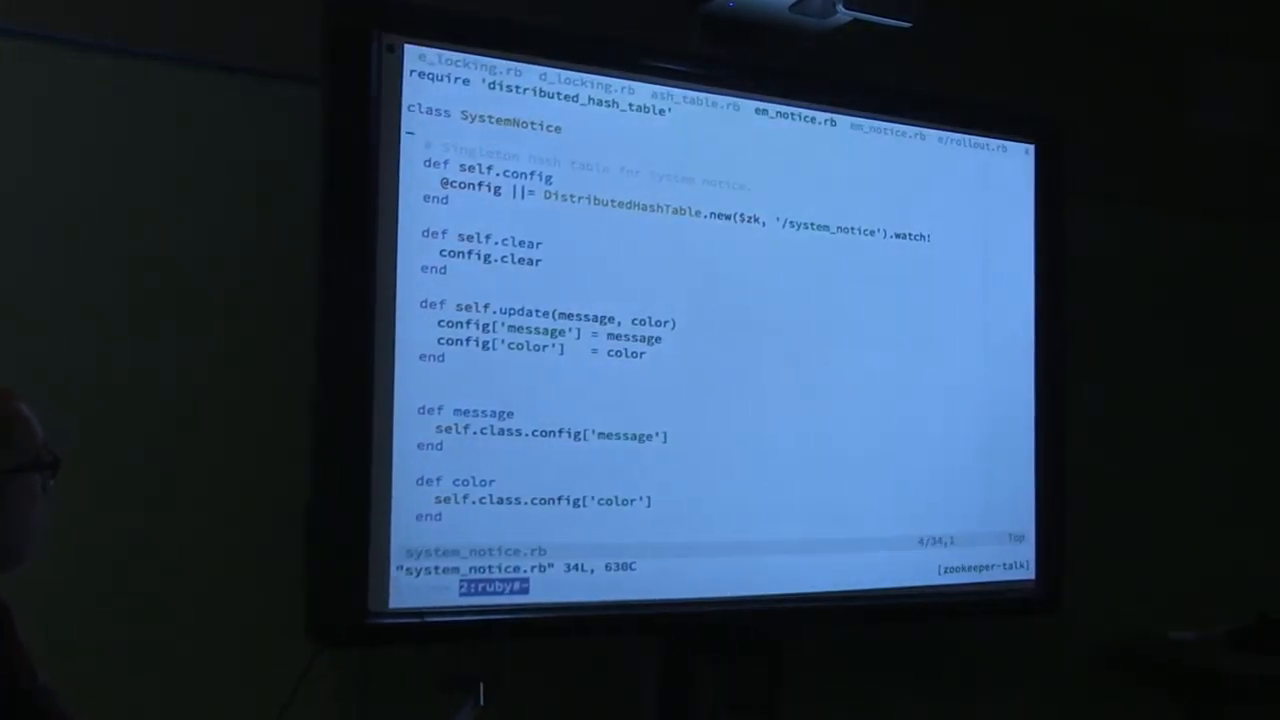
Step: Select lines of the SystemNotice class in system_notice.rb in visual line mode
key(V)
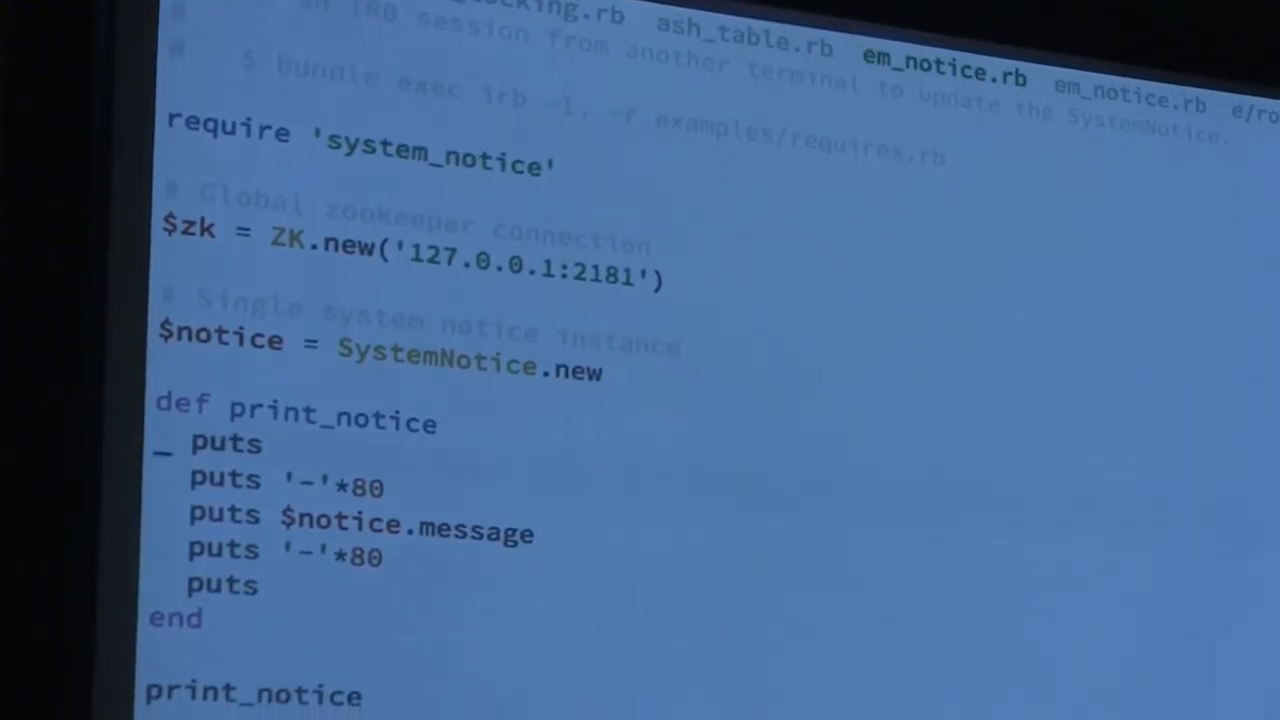
Step: Scroll the shell pane showing verified_locking.rb interrupted after counting to 105
scroll(down, 3)
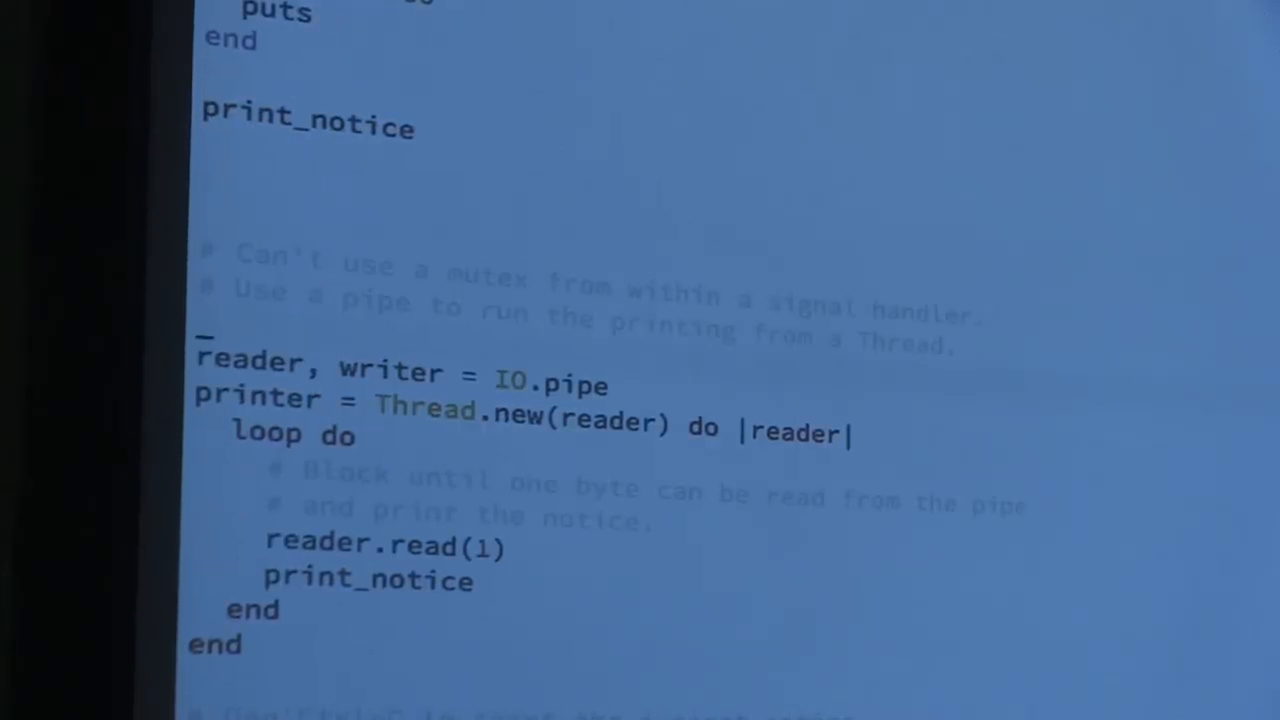
scroll(down, 3)
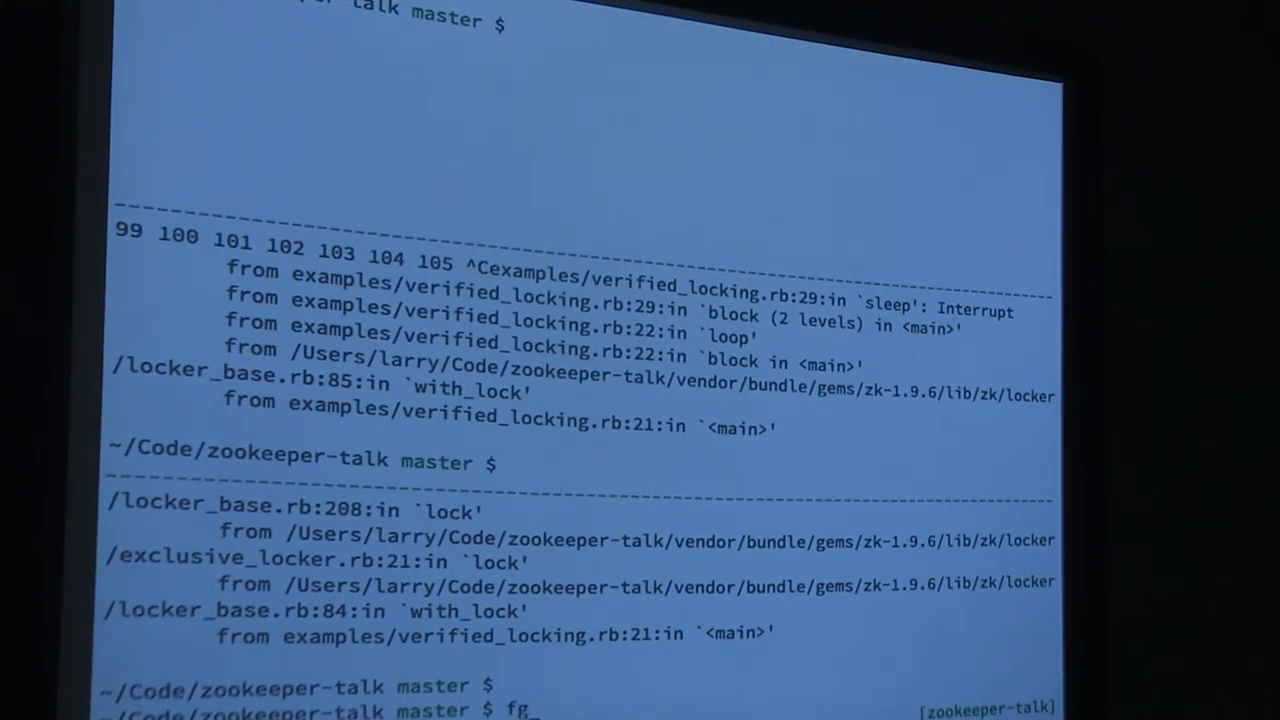
Step: Run bundle exec ruby -I. examples/system_notice.rb in the lower pane
text(bundle exec ruby -I. examples/system_notice.rb)
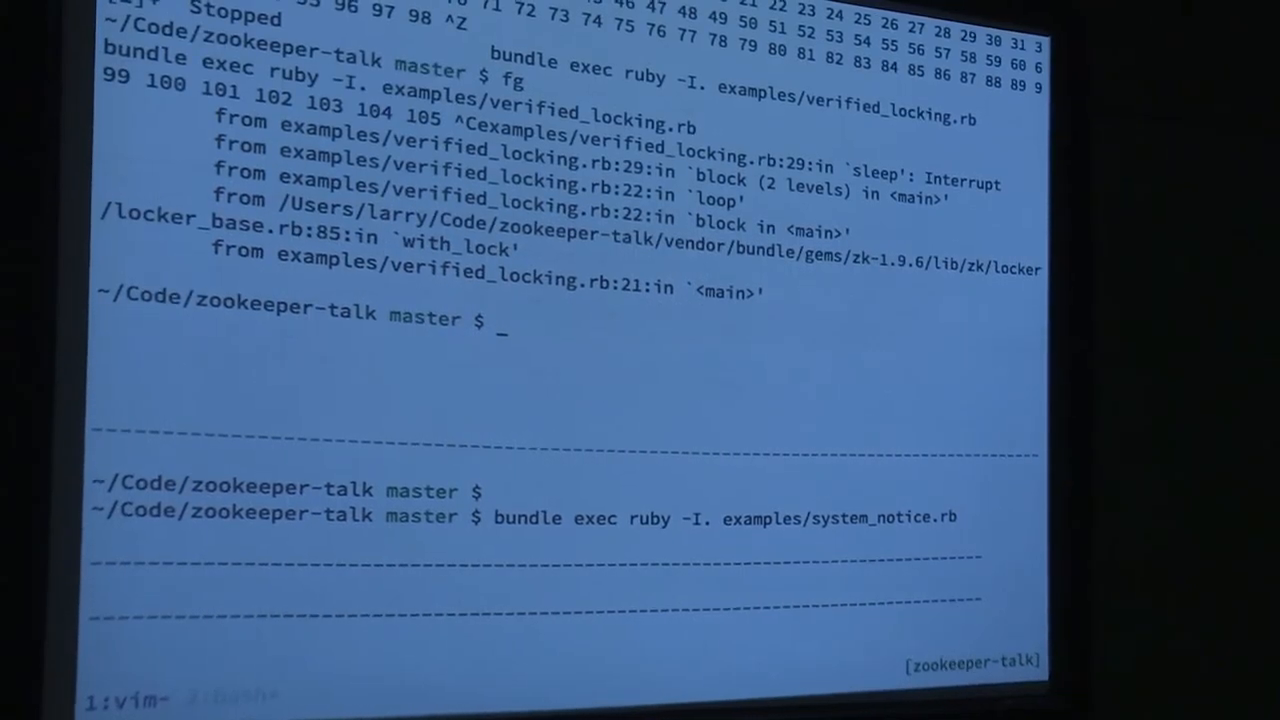
key(ctrl+c)
text(bundle exec irb -I. -r examples/requires.rb)
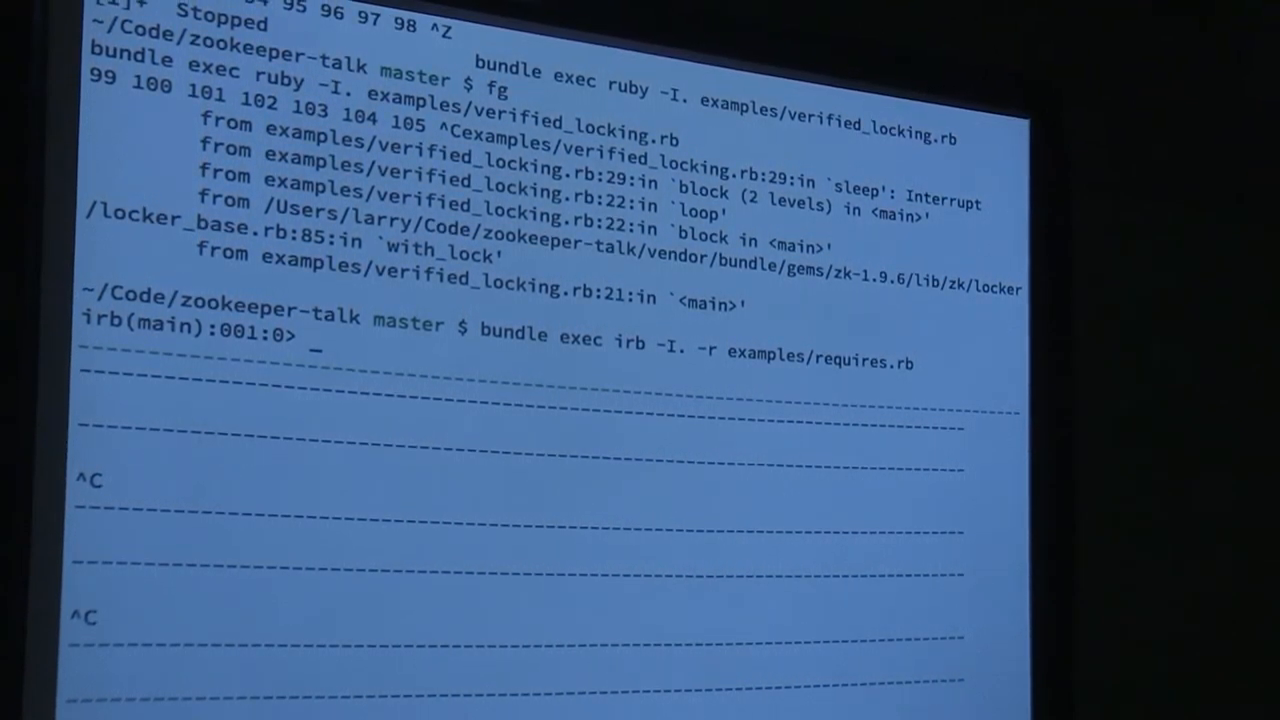
Step: Start an expression with SystemNotice. at the irb prompt
text(SystemNo)
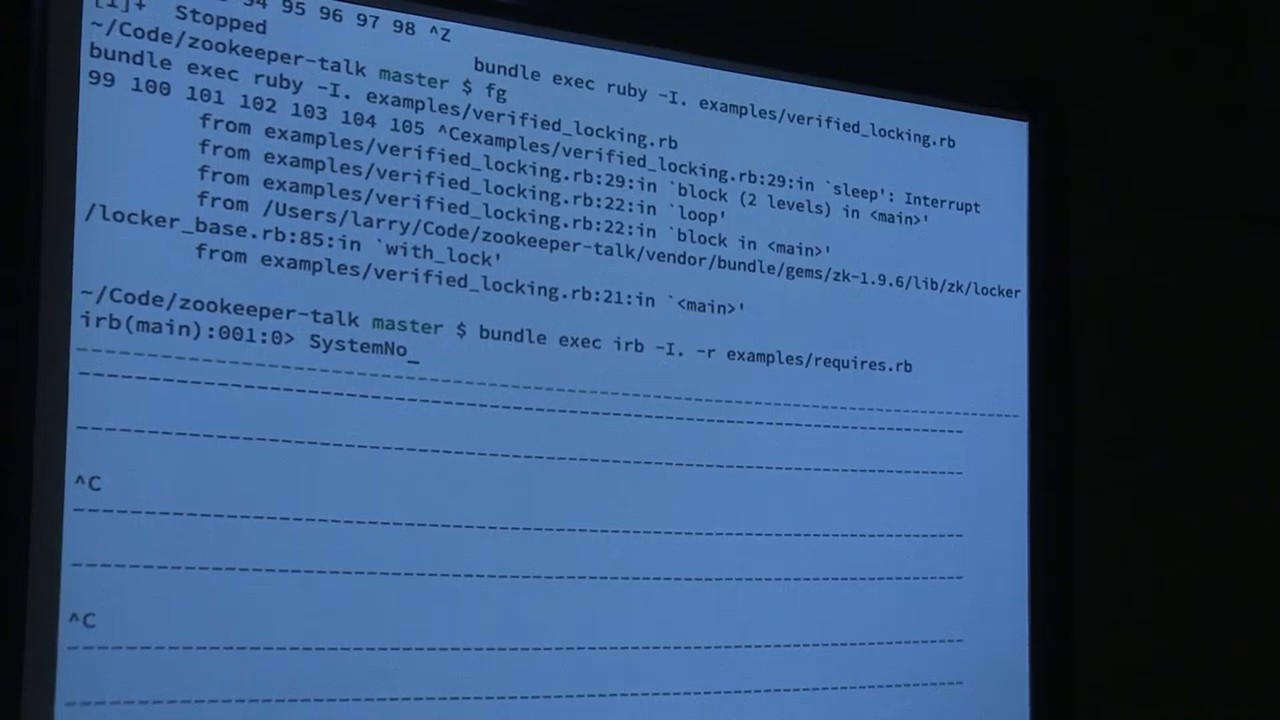
text(tice.)
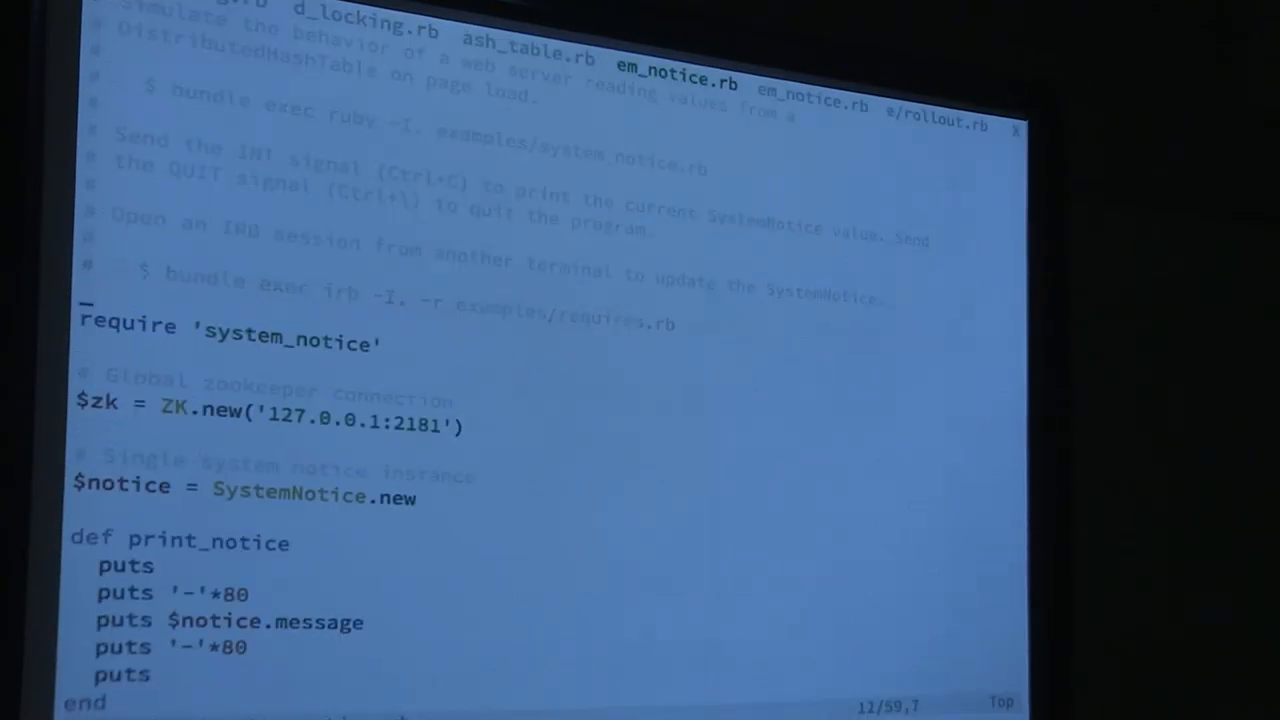
Step: Scroll to the top of examples/system_notice.rb, showing the ZooKeeper connection and print_notice
scroll(down, 3)
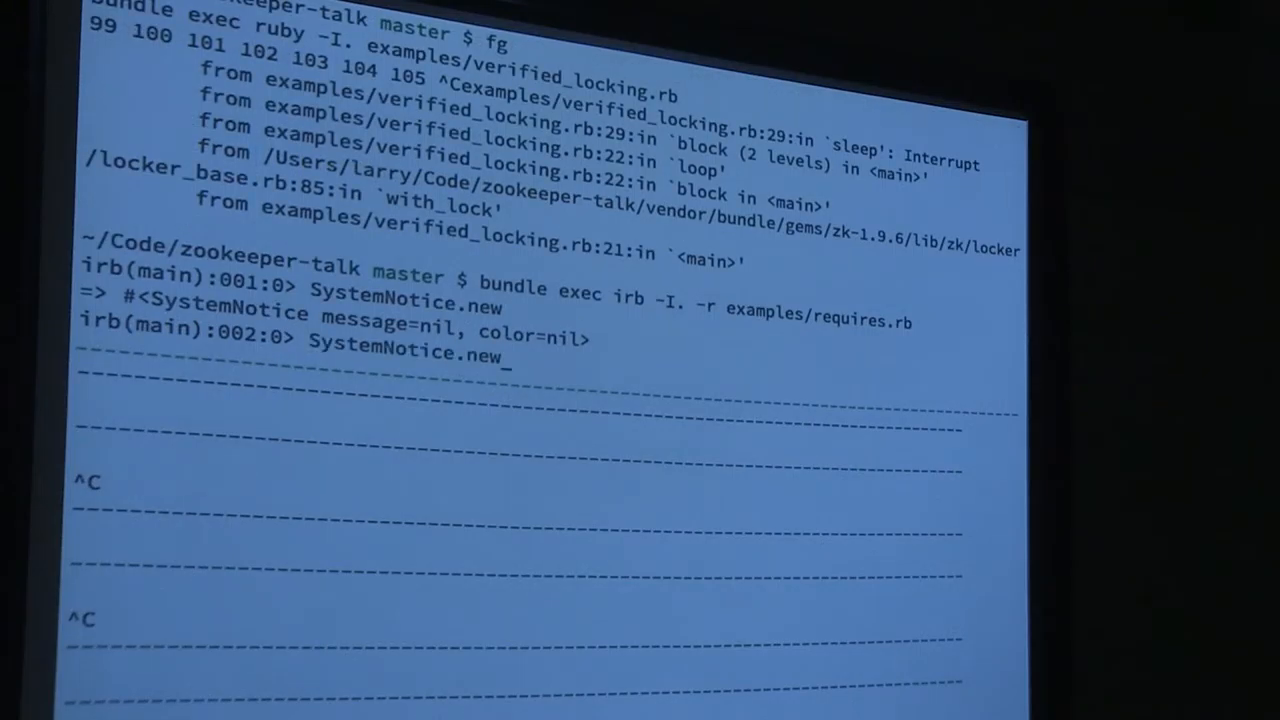
Step: Begin the call SystemNotice.update 'Hi', at the irb prompt
text(update)
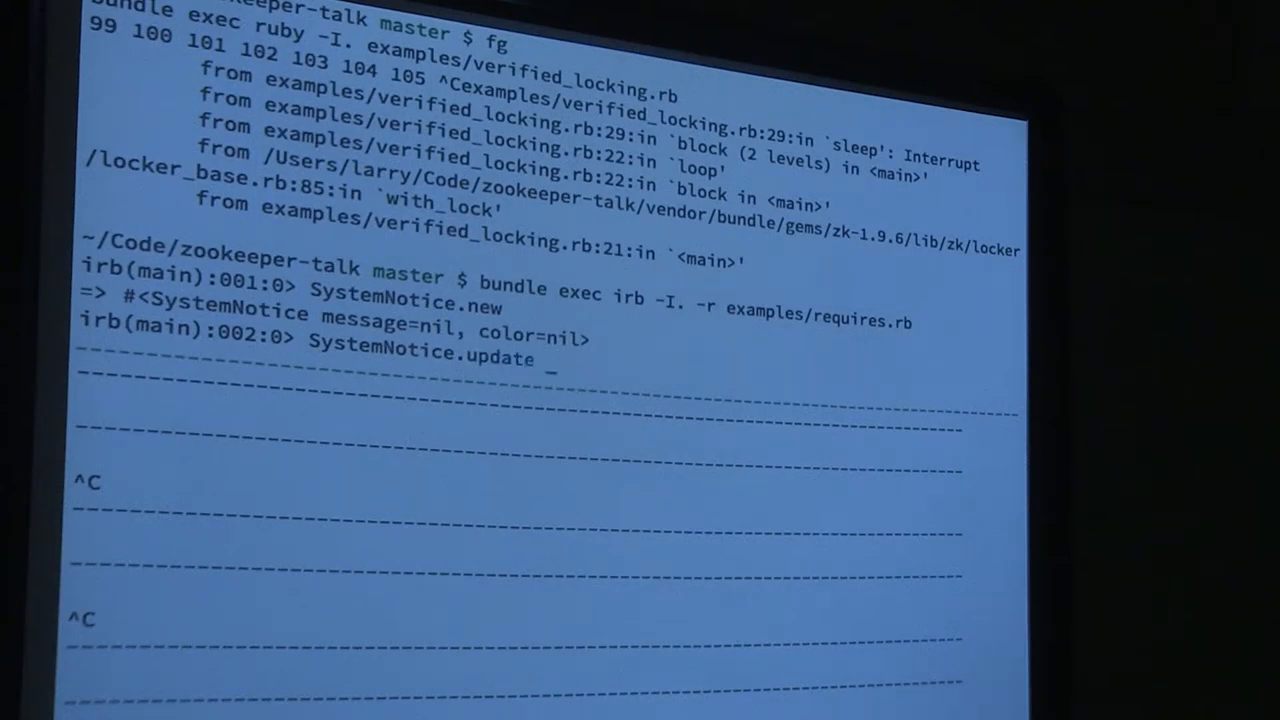
text('Hi',)
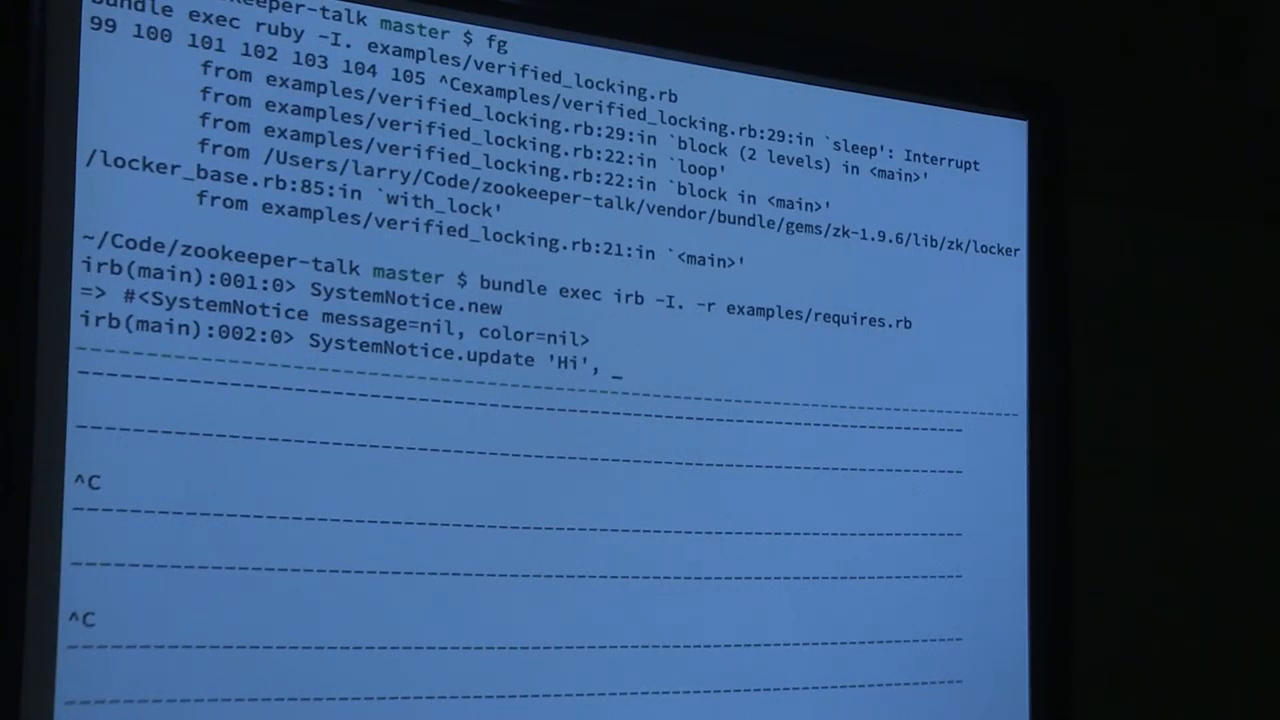